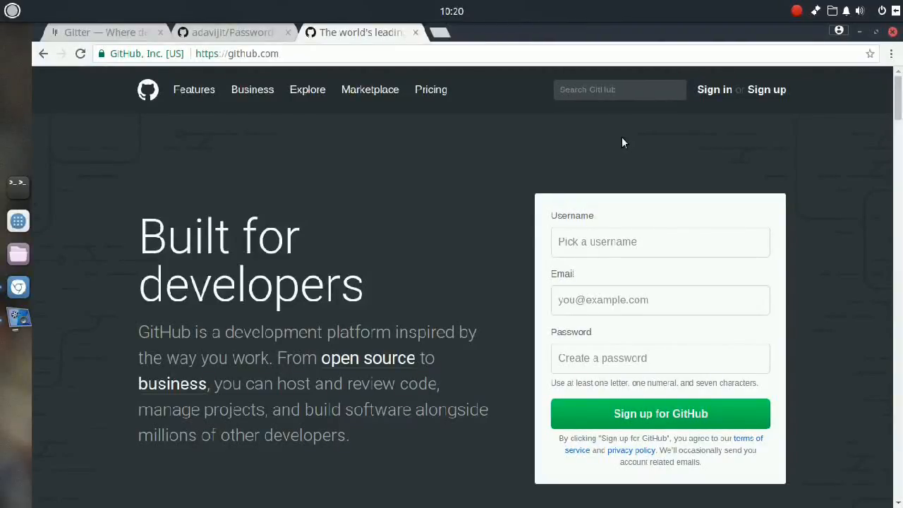
mouse_move(671, 143)
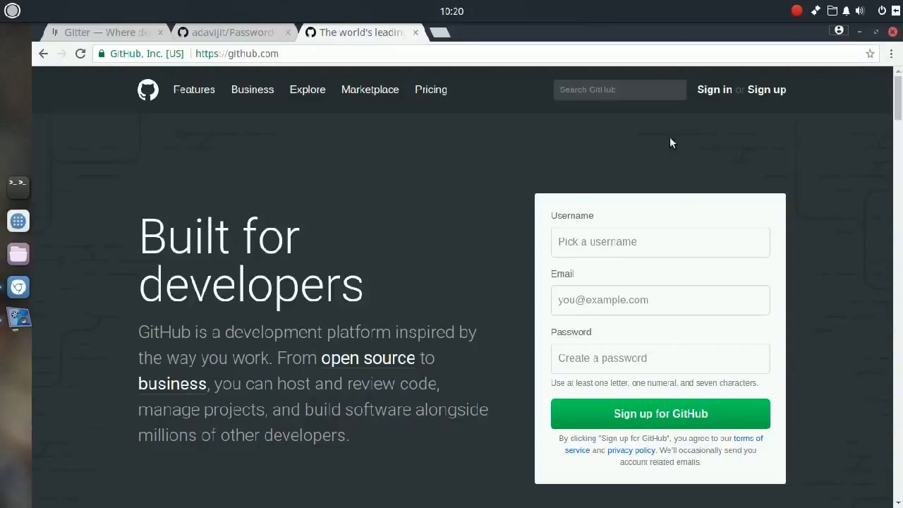
Sign in to GitHub with the account username and password to reach the dashboard.
left_click(715, 89)
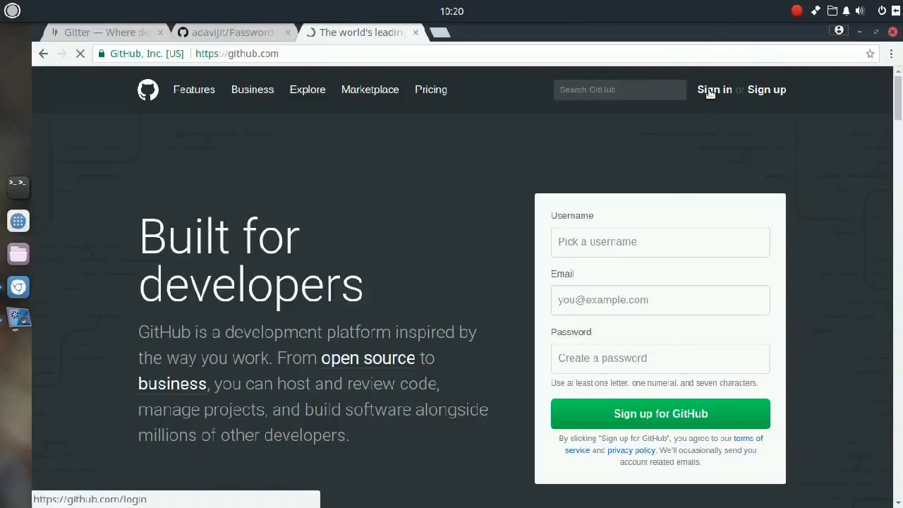
left_click(714, 90)
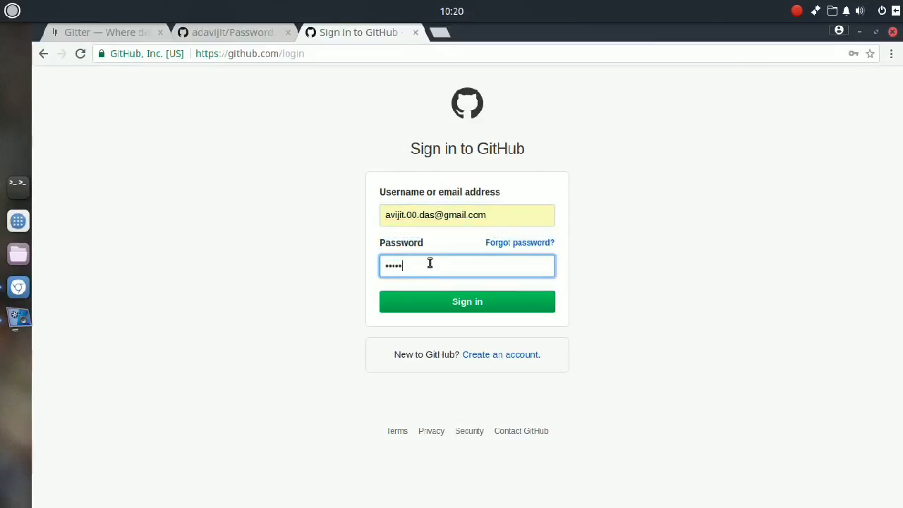
left_click(467, 301)
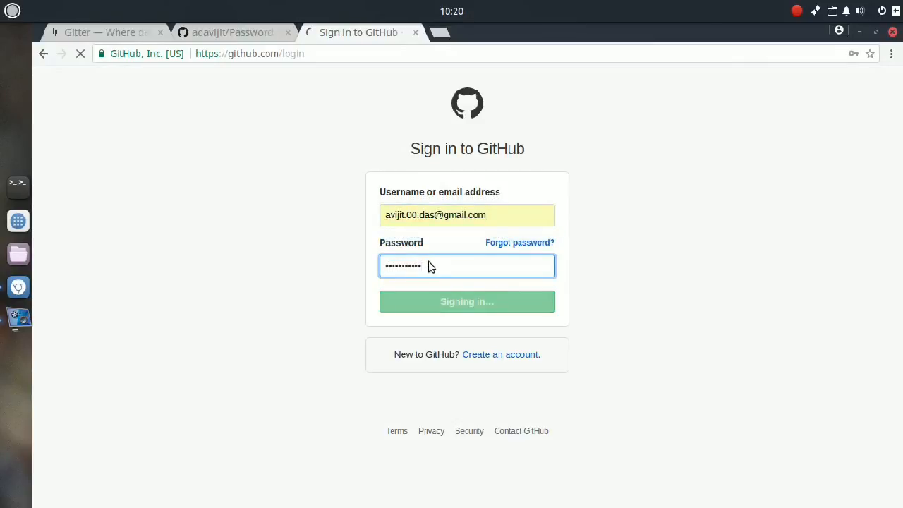
left_click(467, 302)
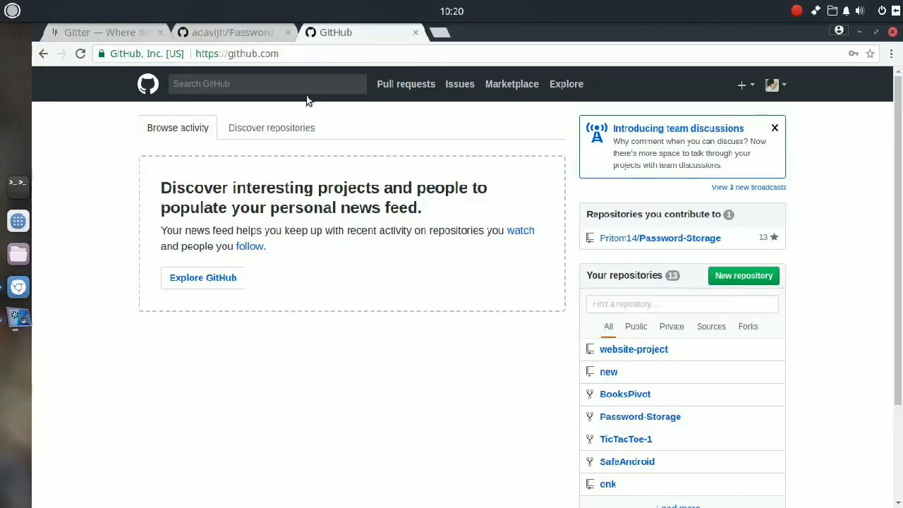
Go to the forked Password-Storage repository and select its HTTPS clone URL.
left_click(233, 32)
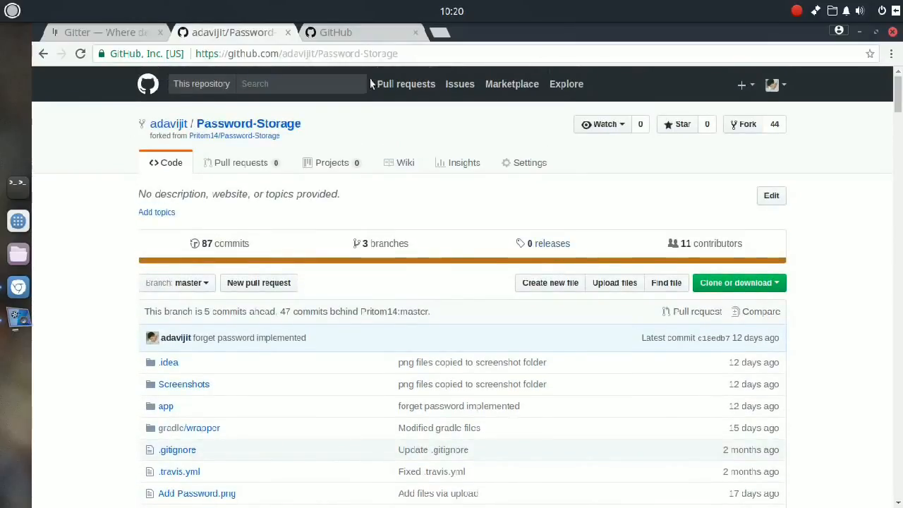
mouse_move(437, 226)
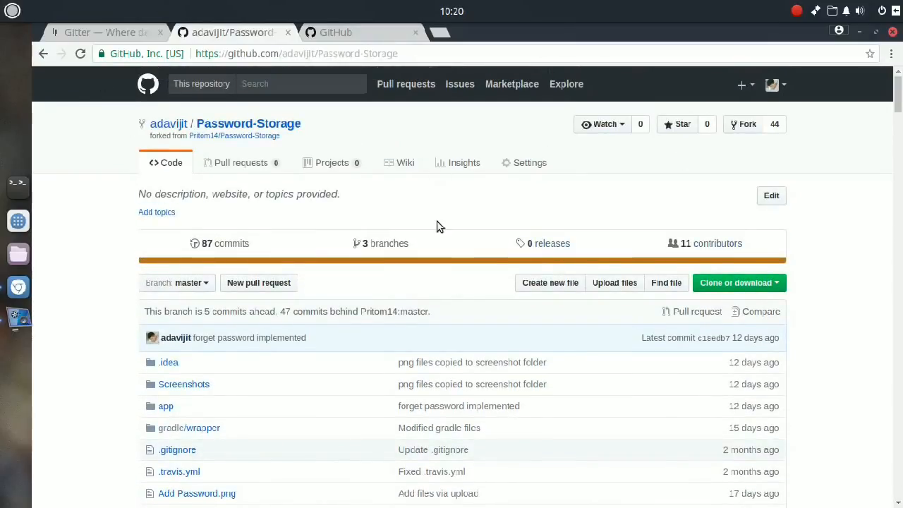
left_click(743, 124)
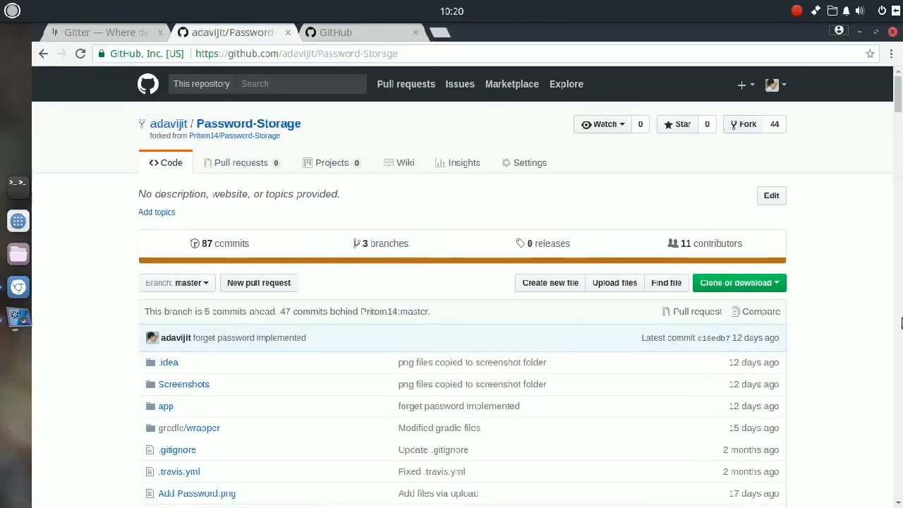
left_click(738, 283)
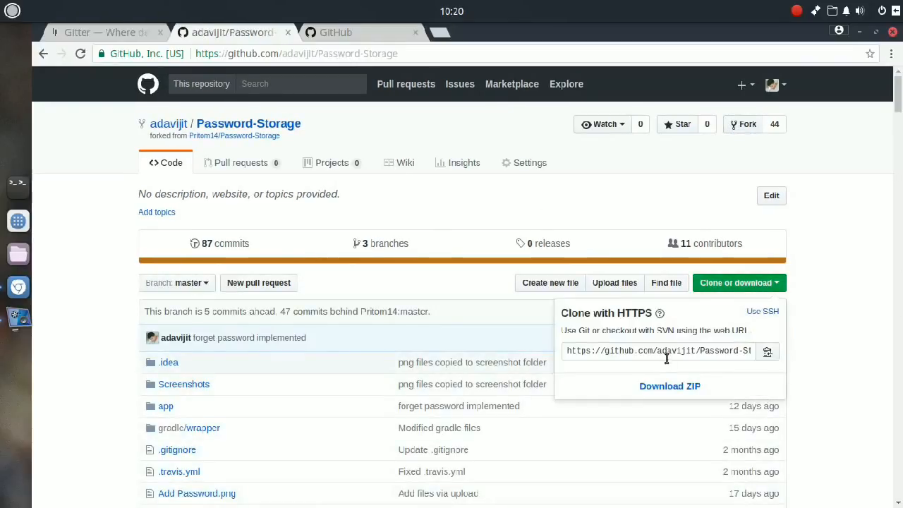
left_click(659, 351)
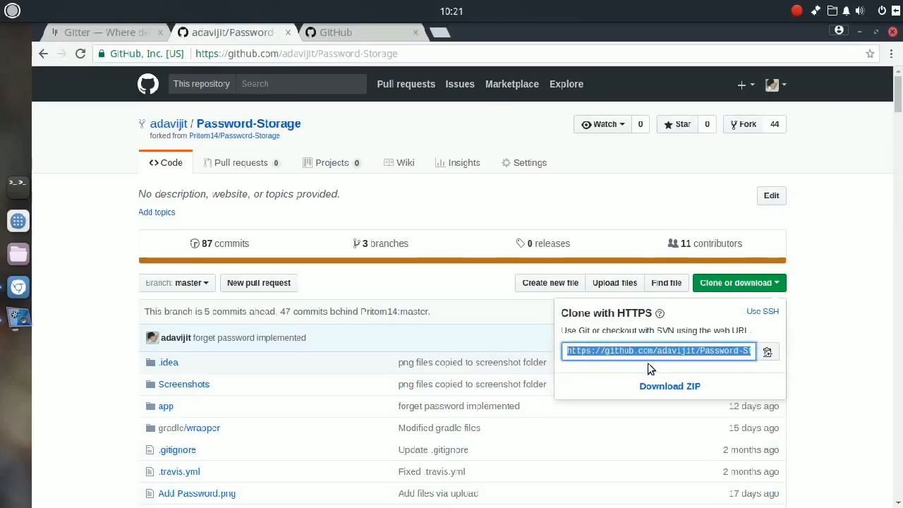
Open Terminix, make and enter Documents/new, and start typing git clone.
left_click(18, 186)
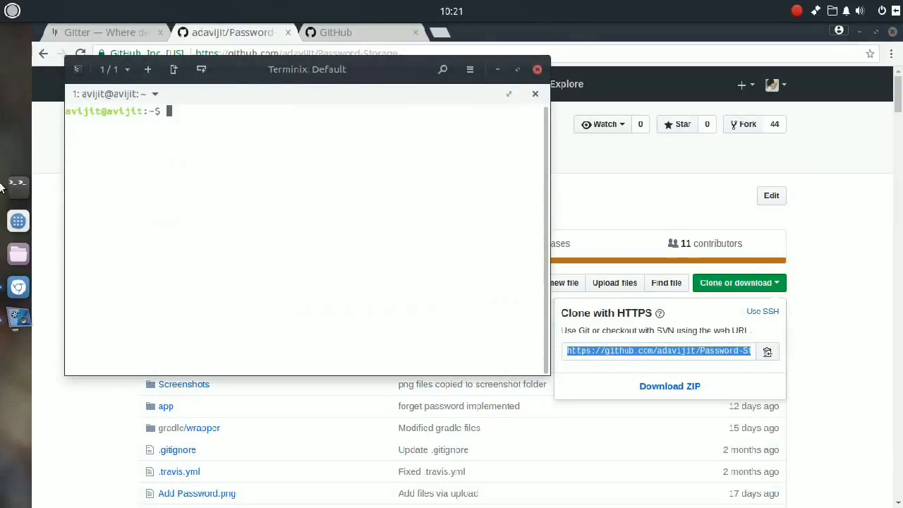
mouse_move(289, 194)
type("ls")
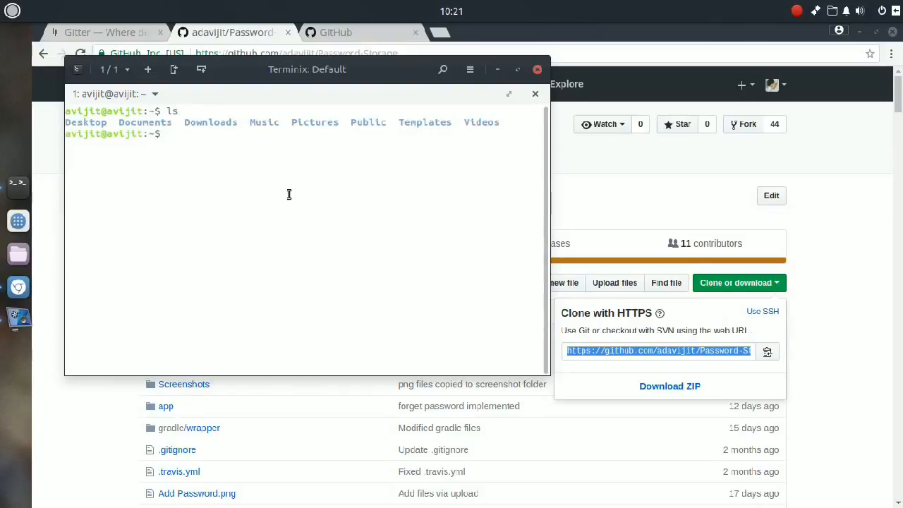
type("cd")
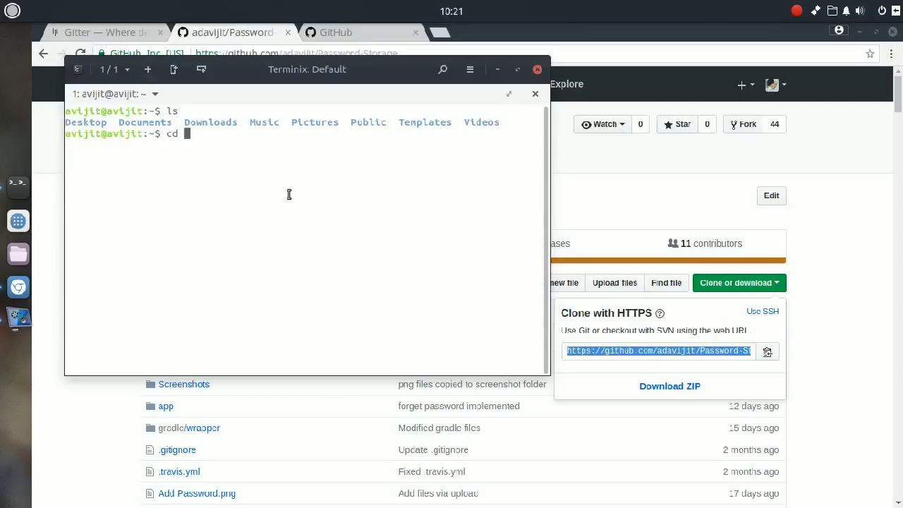
type("Documents")
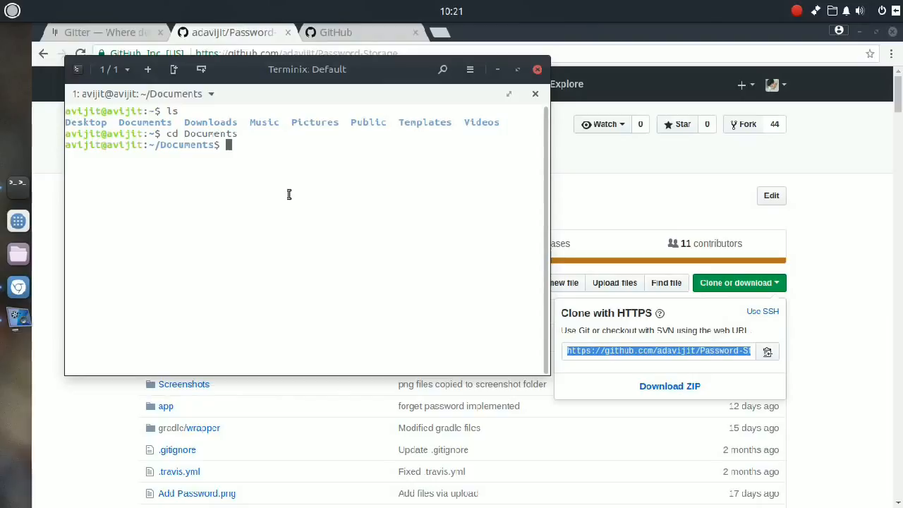
type("mkdtr")
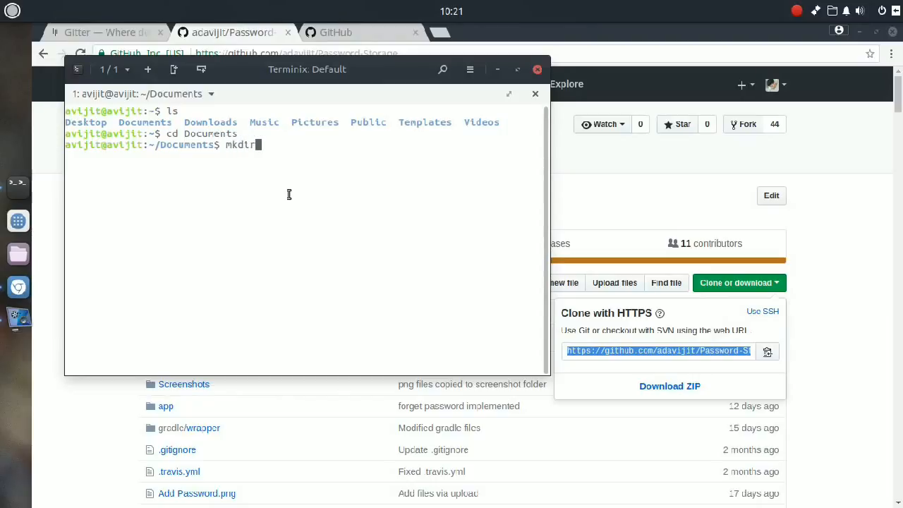
type("new")
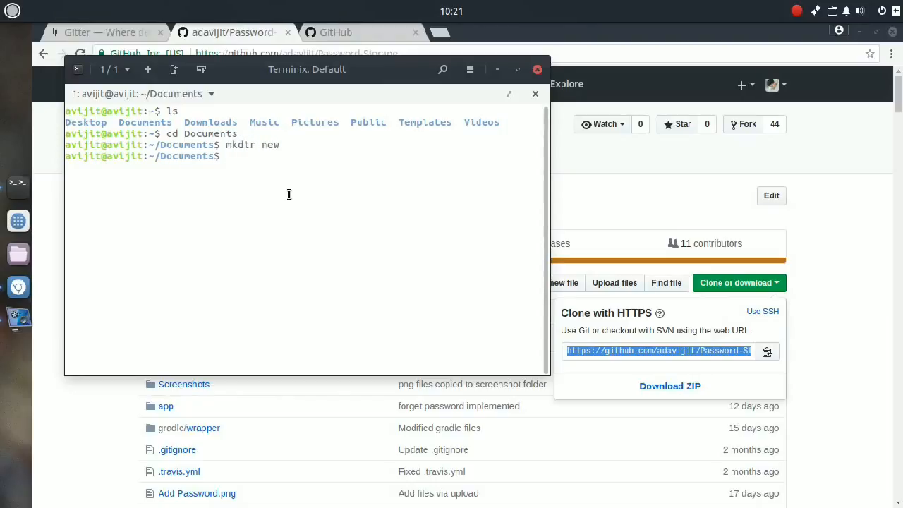
type("cd new")
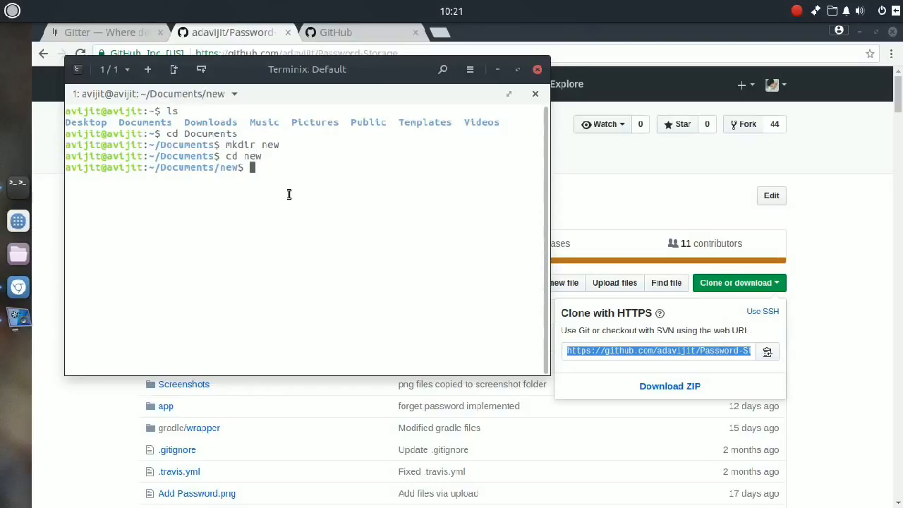
type("g")
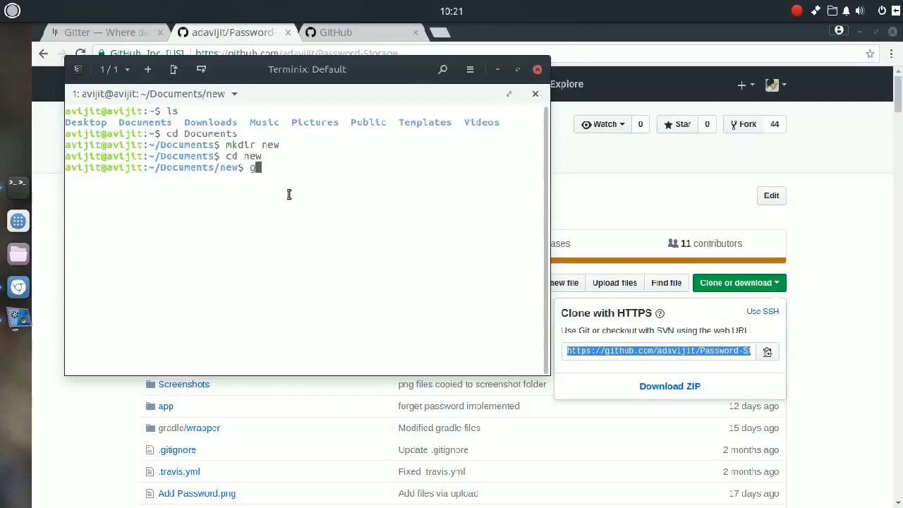
type("it clone")
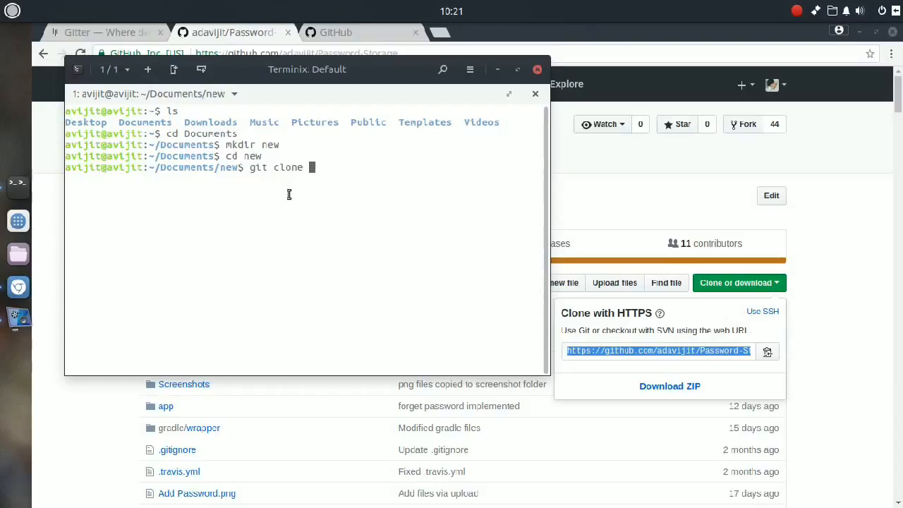
Paste the Password-Storage HTTPS URL after git clone and run the clone.
right_click(317, 169)
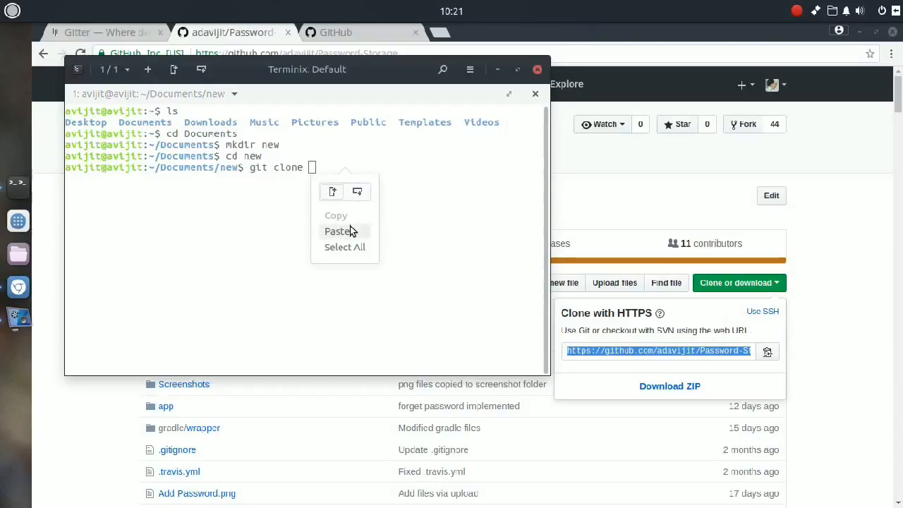
left_click(335, 230)
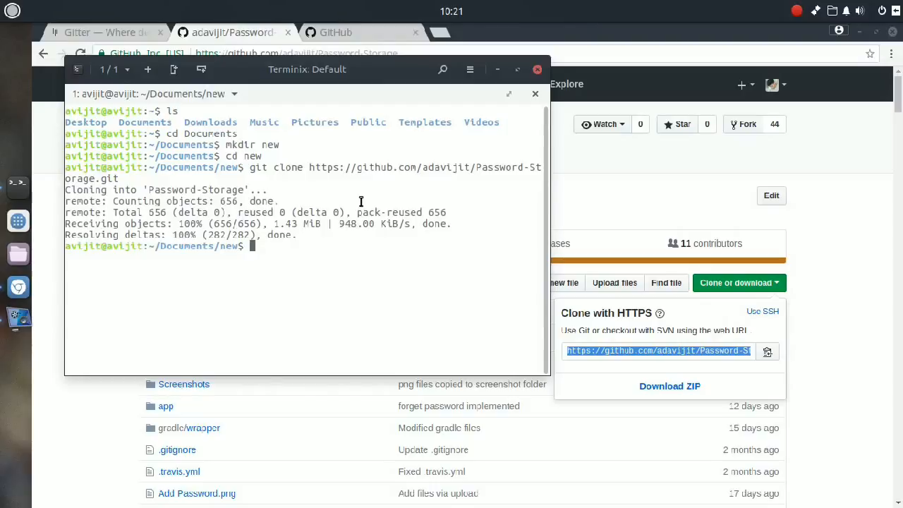
mouse_move(220, 174)
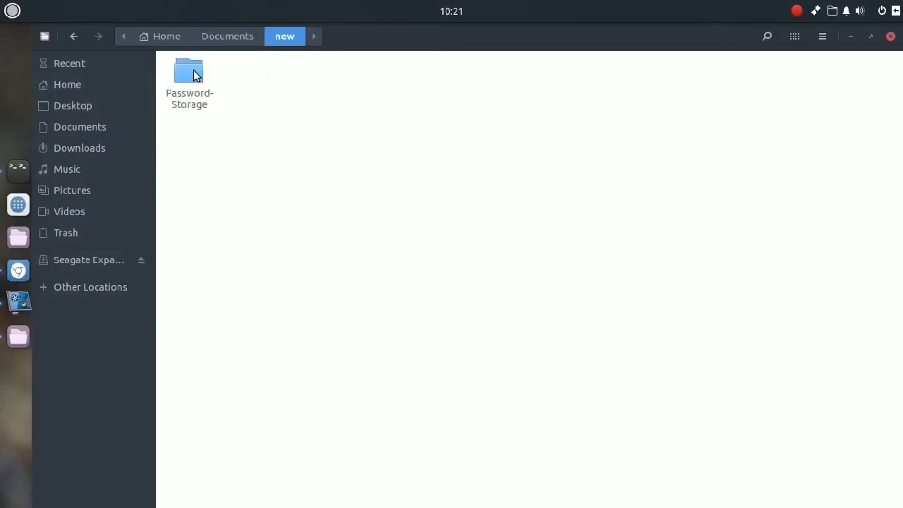
Open the cloned Password-Storage folder, peek into gradle, return, and select a screenshot.
double_click(189, 72)
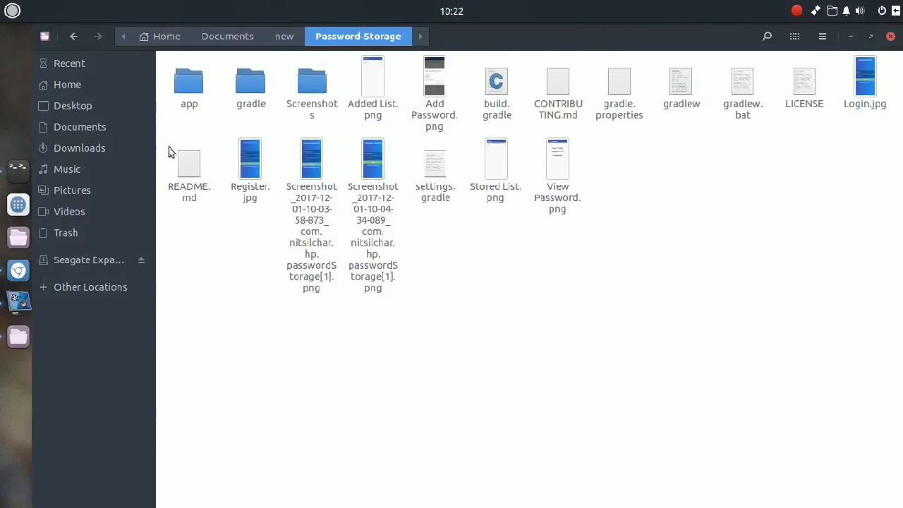
mouse_move(510, 234)
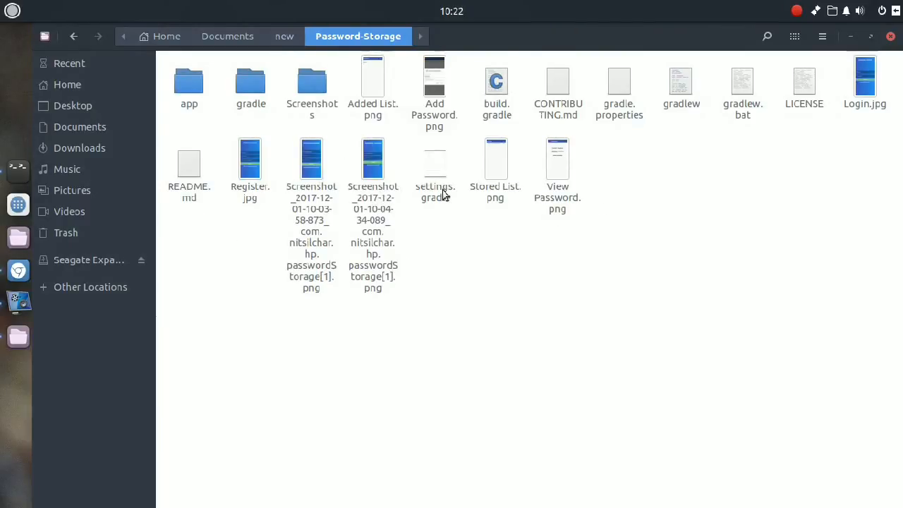
double_click(251, 81)
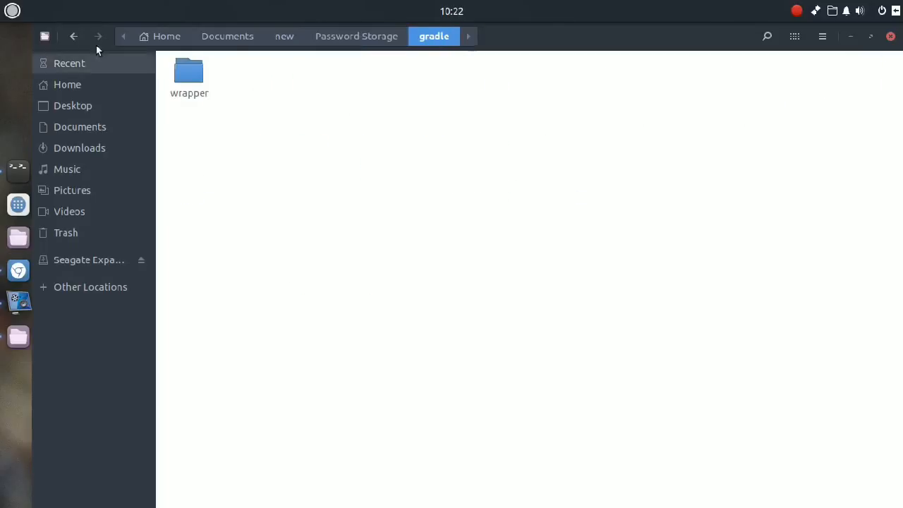
left_click(357, 36)
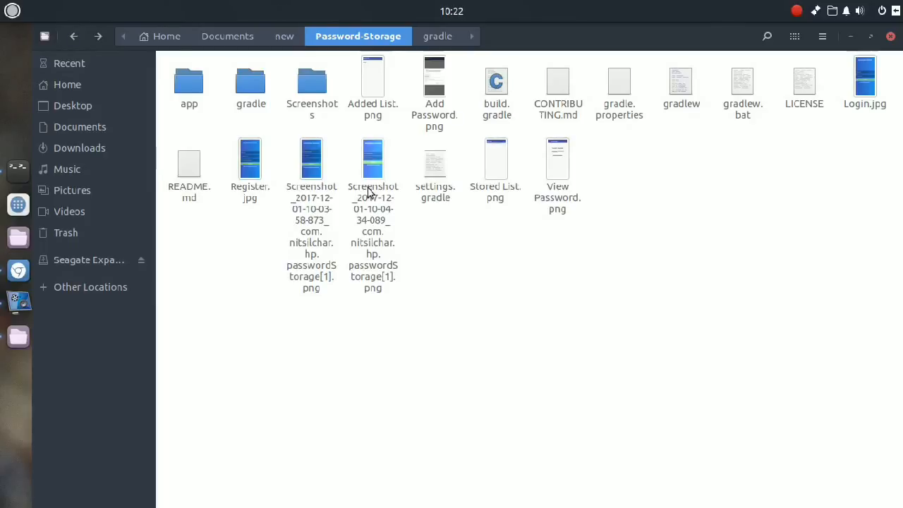
left_click(372, 158)
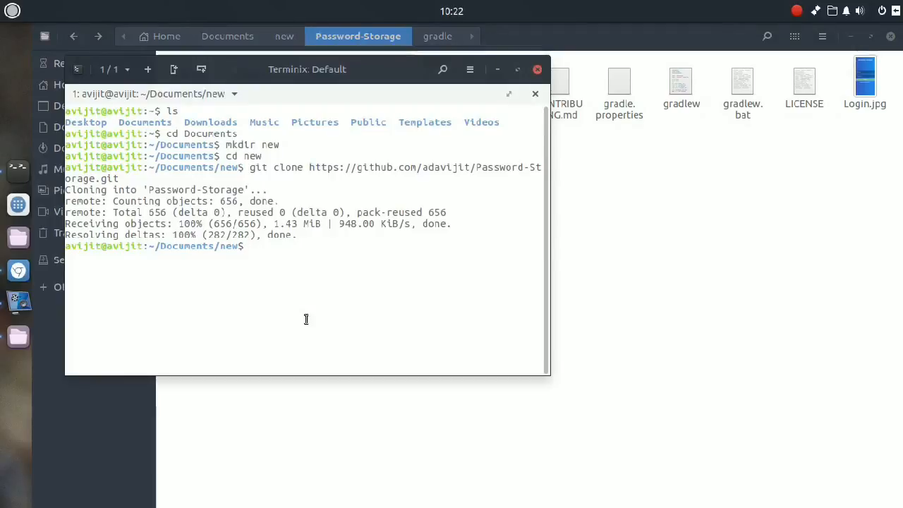
Try git add and git status before entering the repository.
type("git add --all")
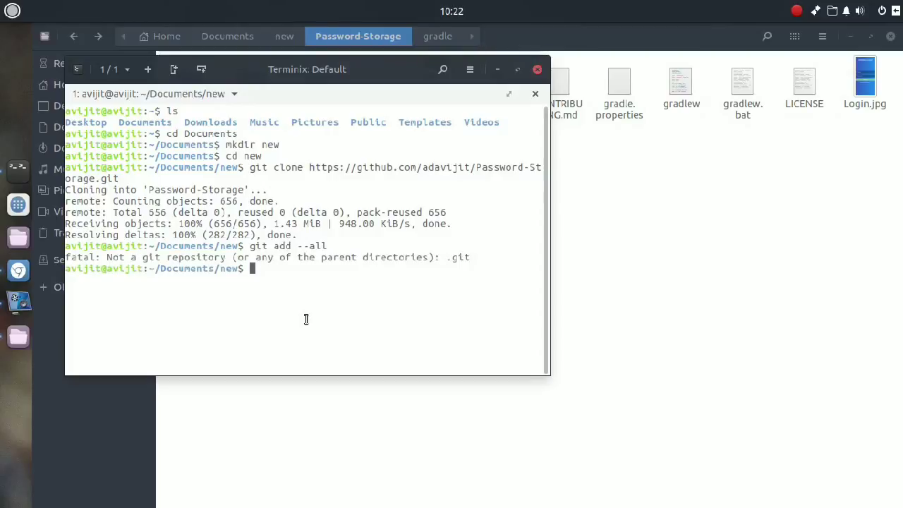
type("git")
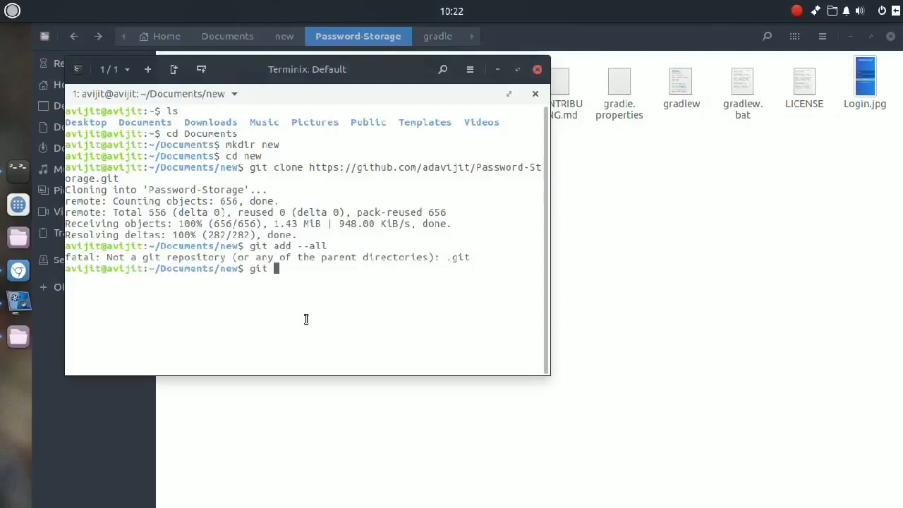
type("status")
type("ls")
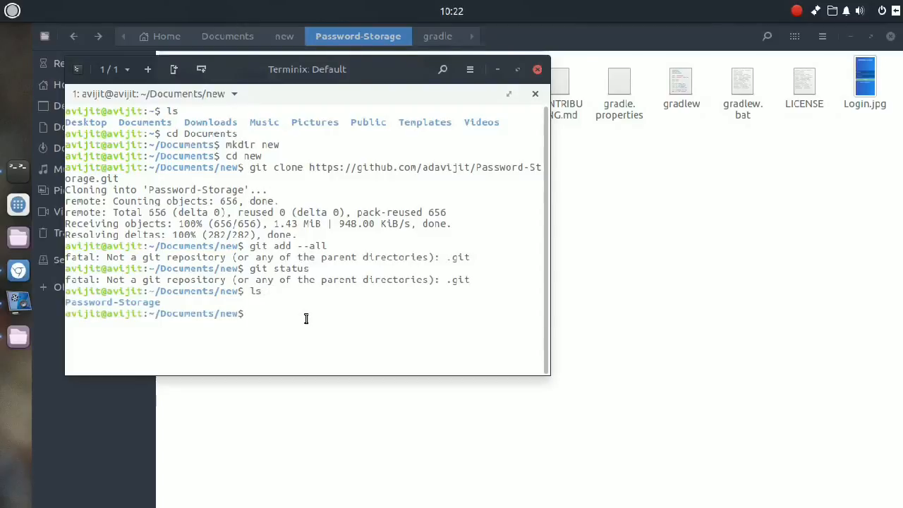
mouse_move(66, 302)
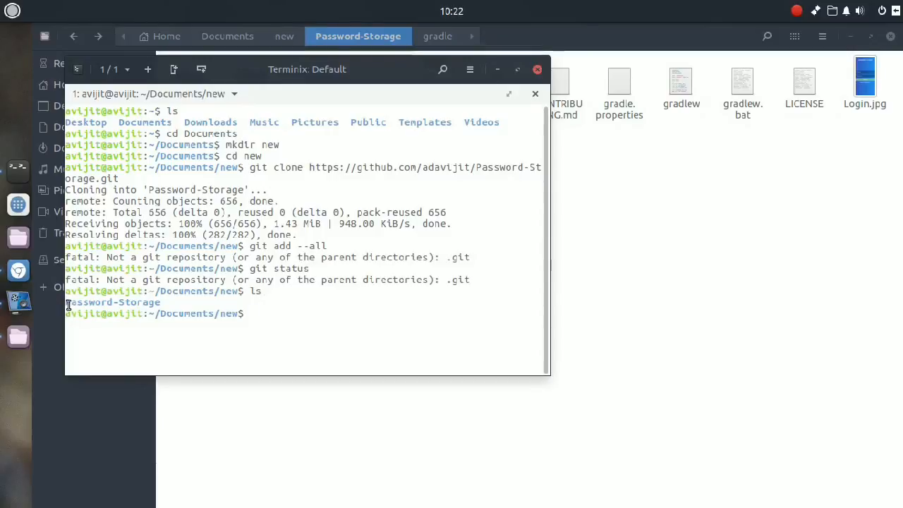
Copy the Password-Storage folder name and cd into that folder.
double_click(110, 302)
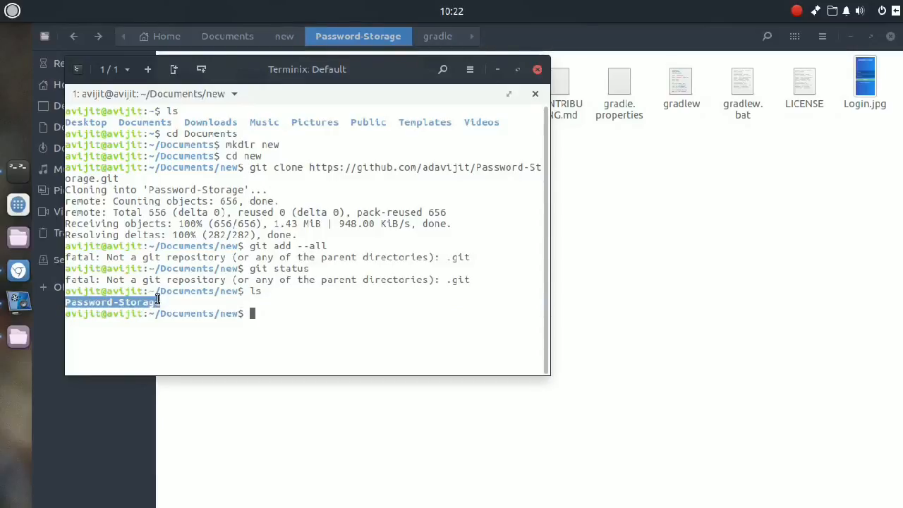
right_click(148, 301)
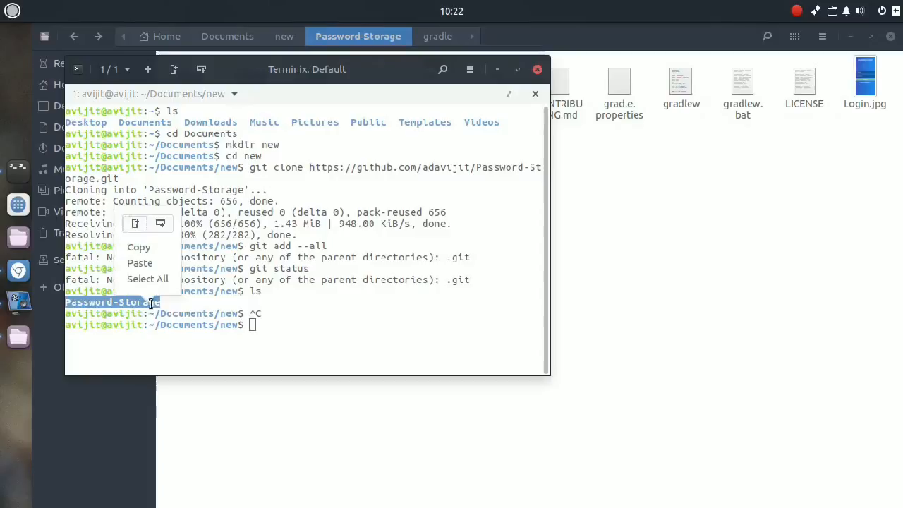
type("cd")
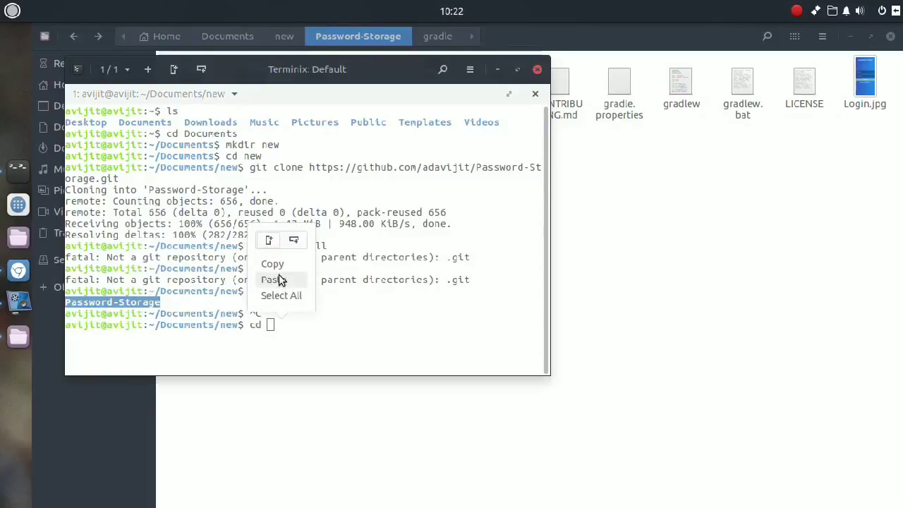
left_click(272, 279)
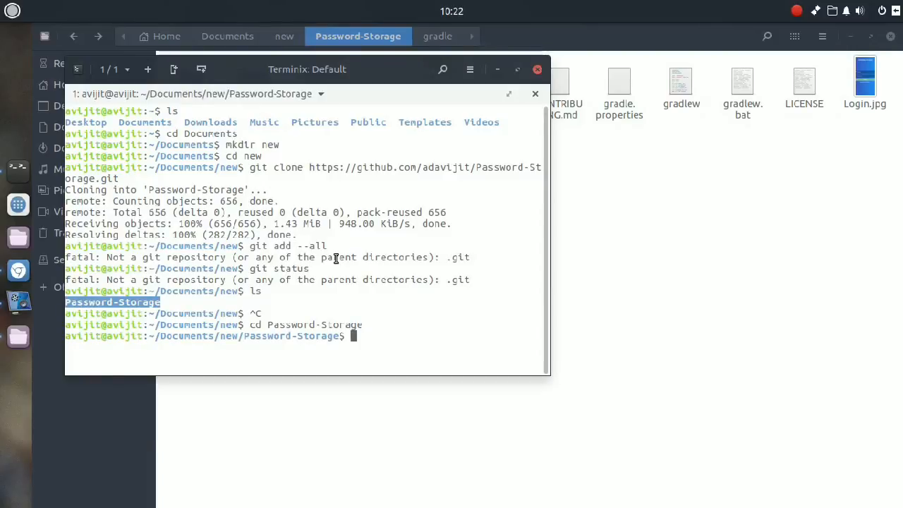
Stage everything with git add --all and check git status.
type("git")
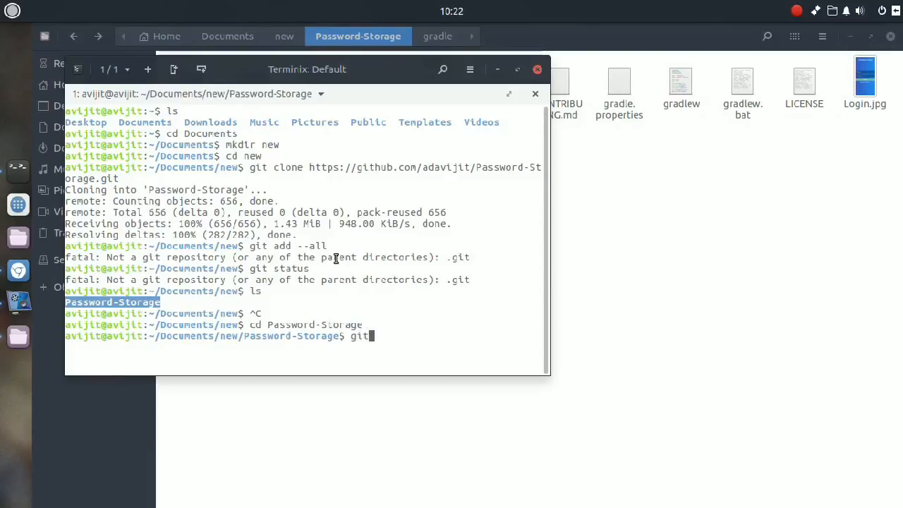
type("add --all")
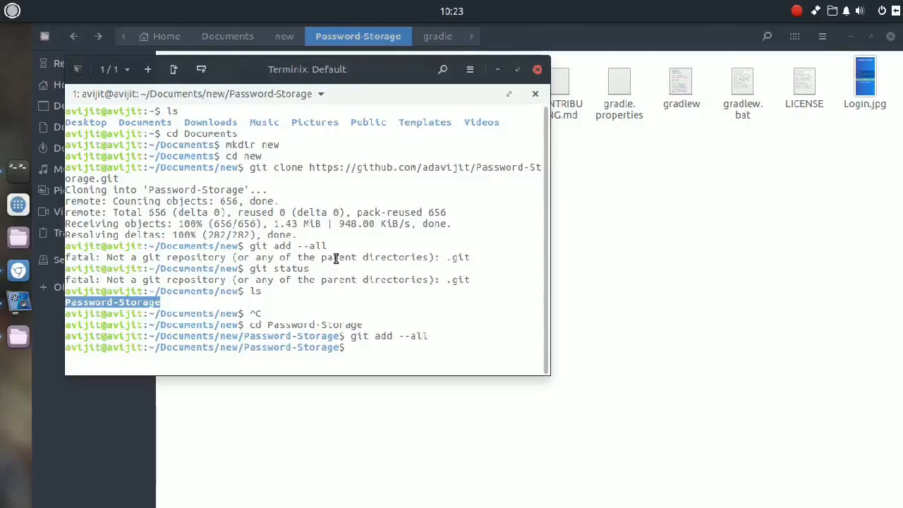
type("git stat")
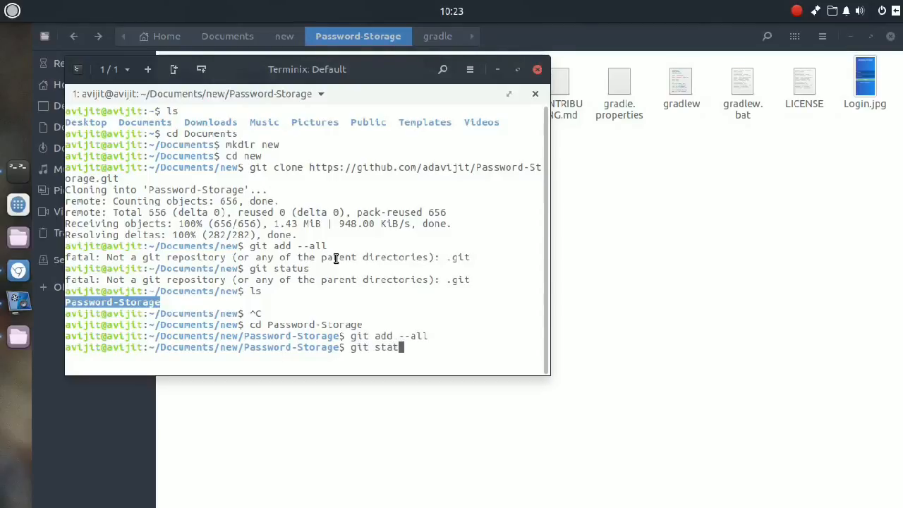
key("Return")
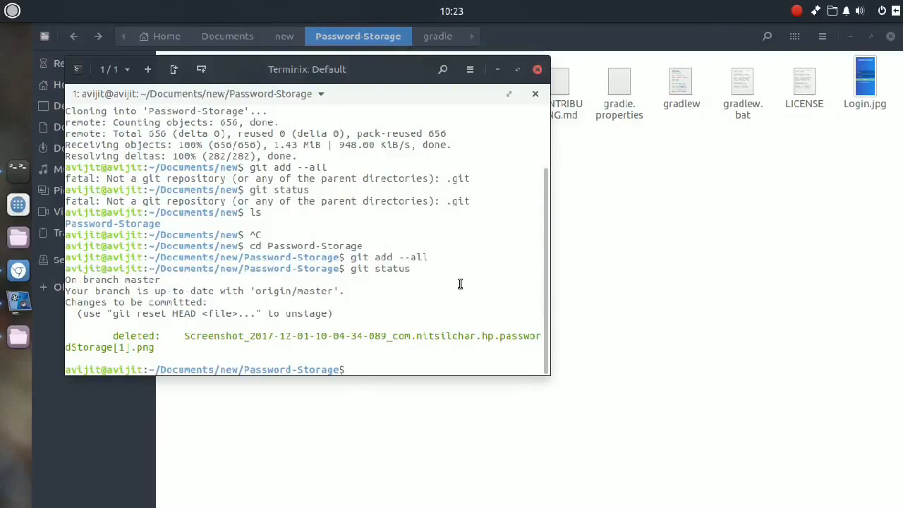
Commit the staged screenshot deletion using git commit -m "delted a file".
type("git")
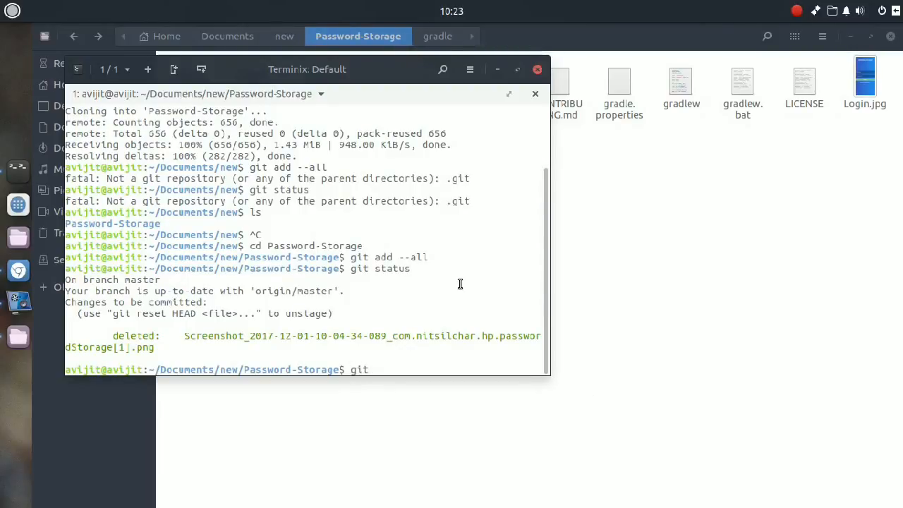
type("commit -")
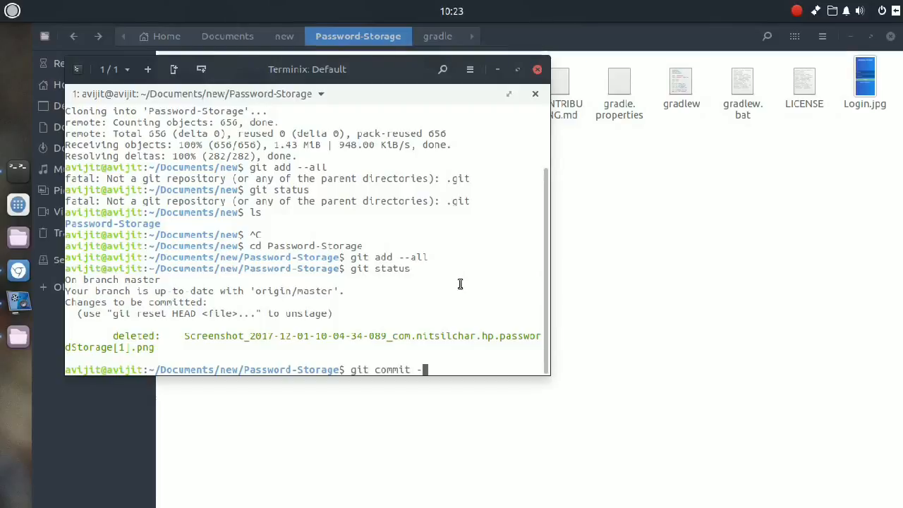
type("m")
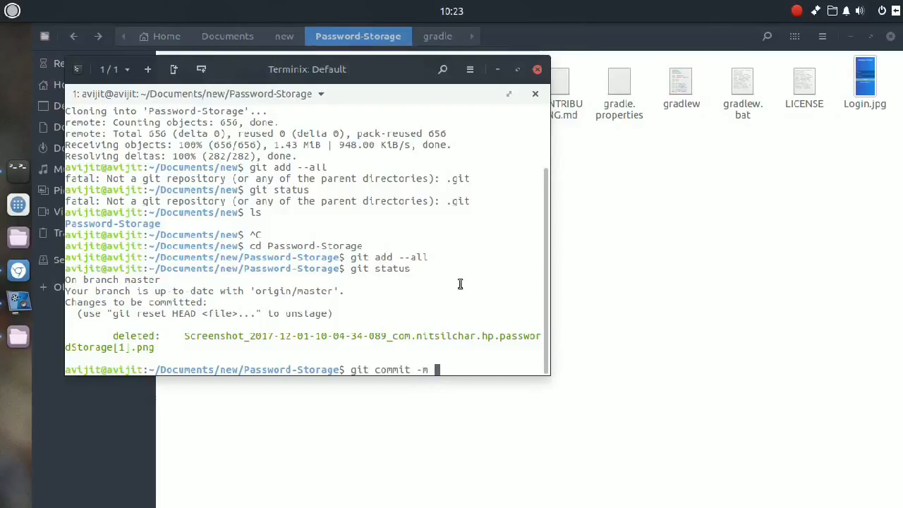
type("\"")
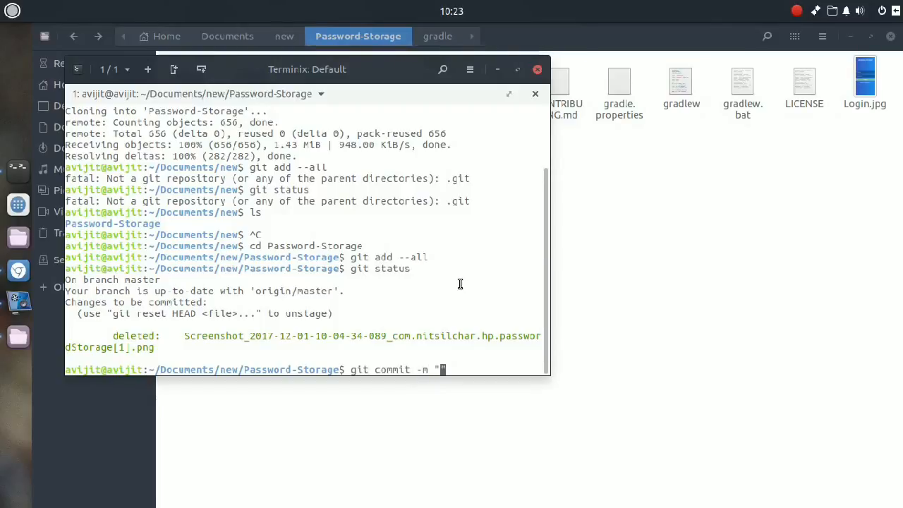
type("delted a")
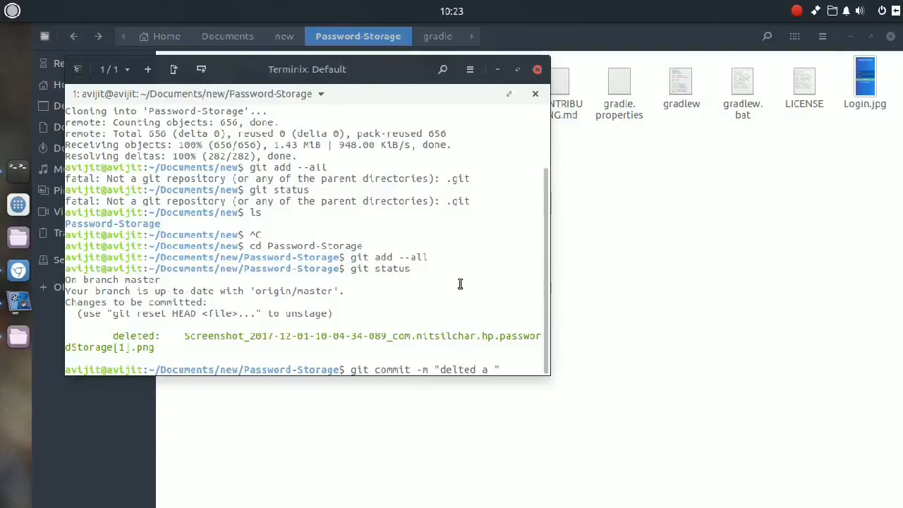
type("file")
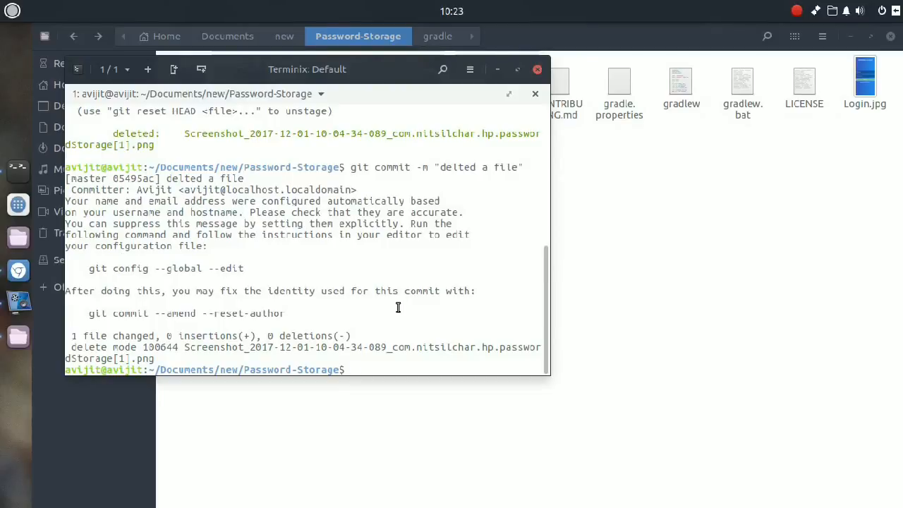
Run git push and supply GitHub credentials to update the fork's master.
type("pus")
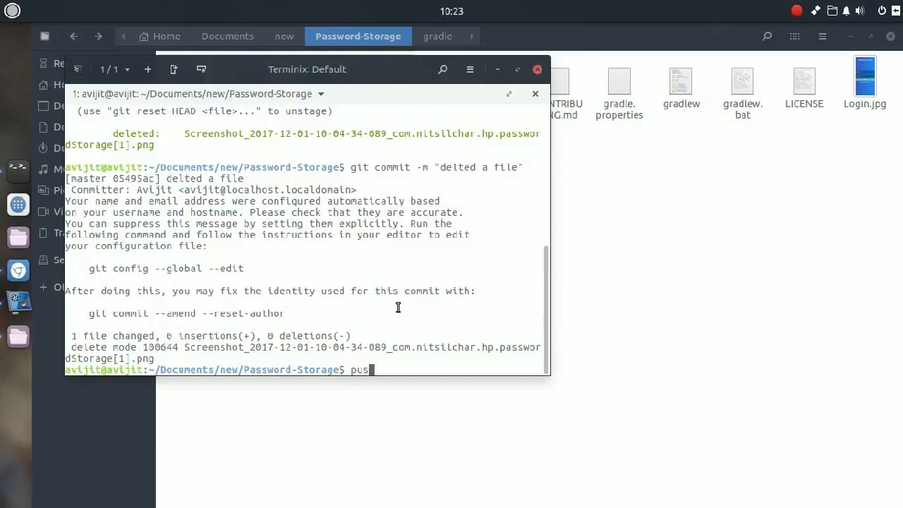
type("h")
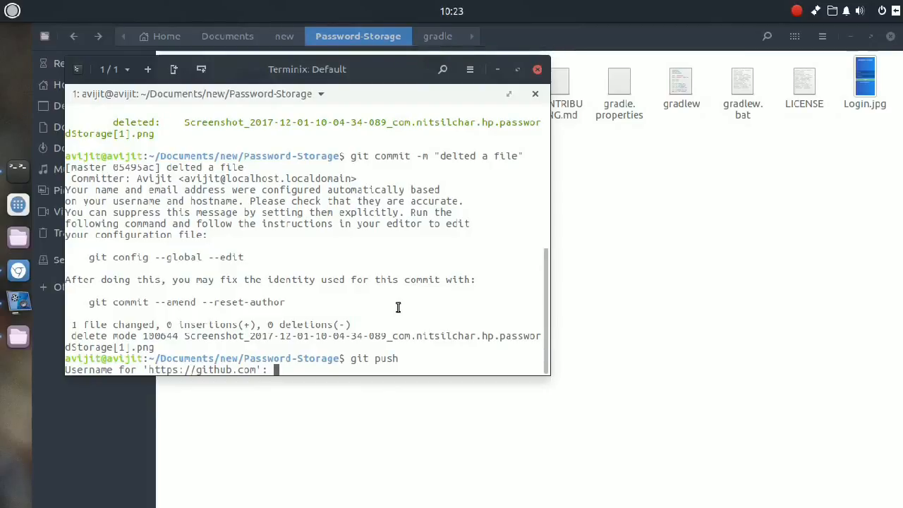
type("adavijit")
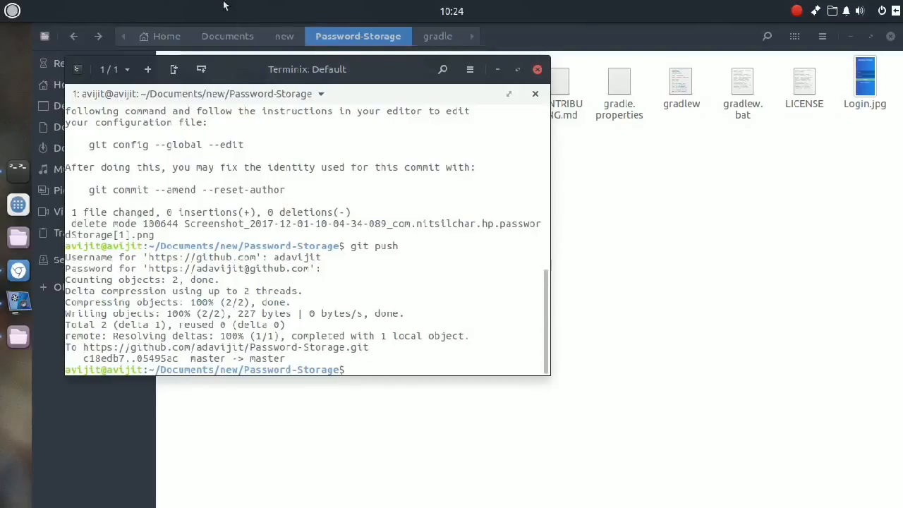
mouse_move(18, 272)
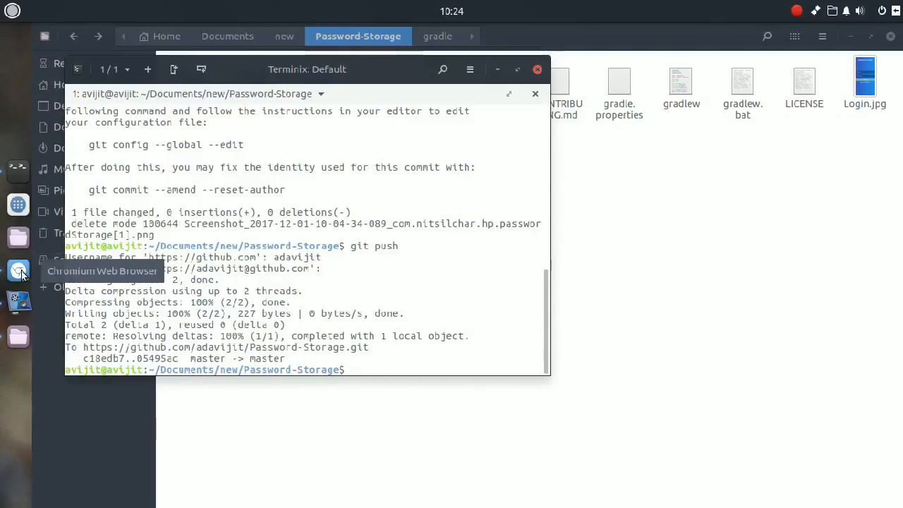
In Chromium, open the 'delted a file' commit 05495ac and view its changed file.
left_click(18, 272)
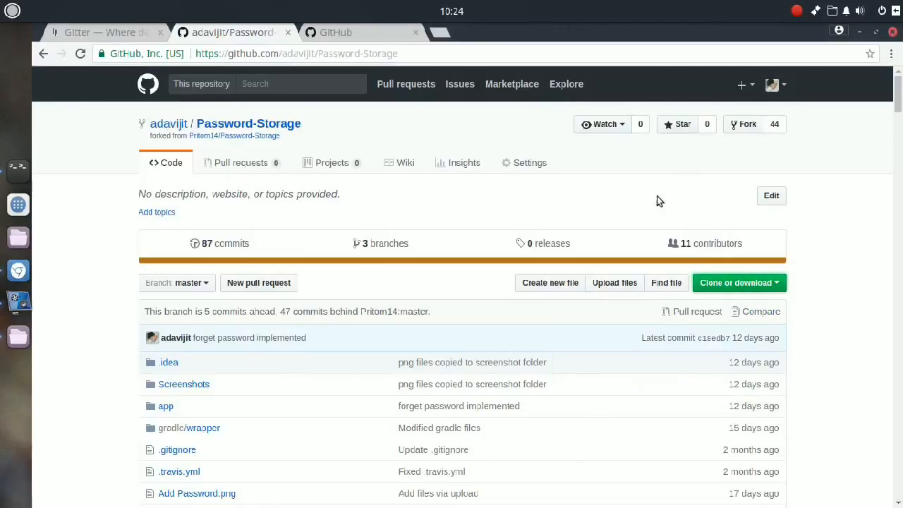
mouse_move(228, 146)
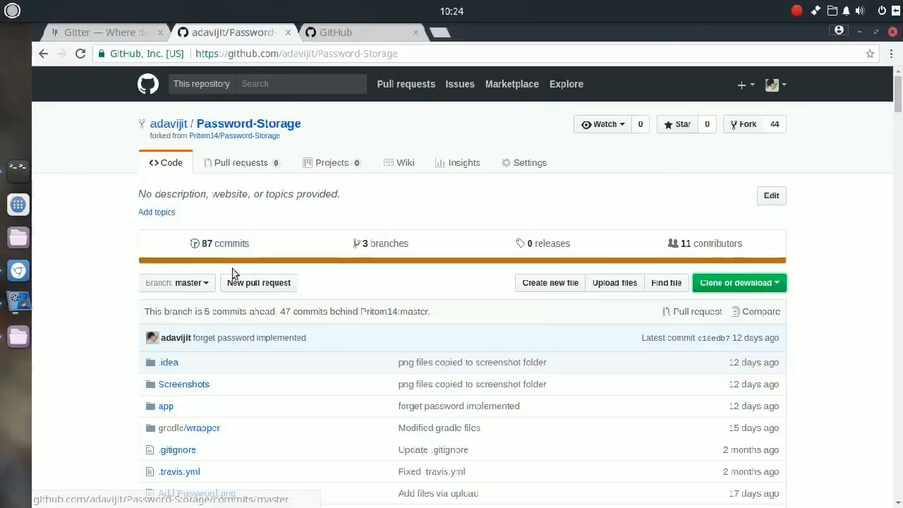
scroll("down", 3)
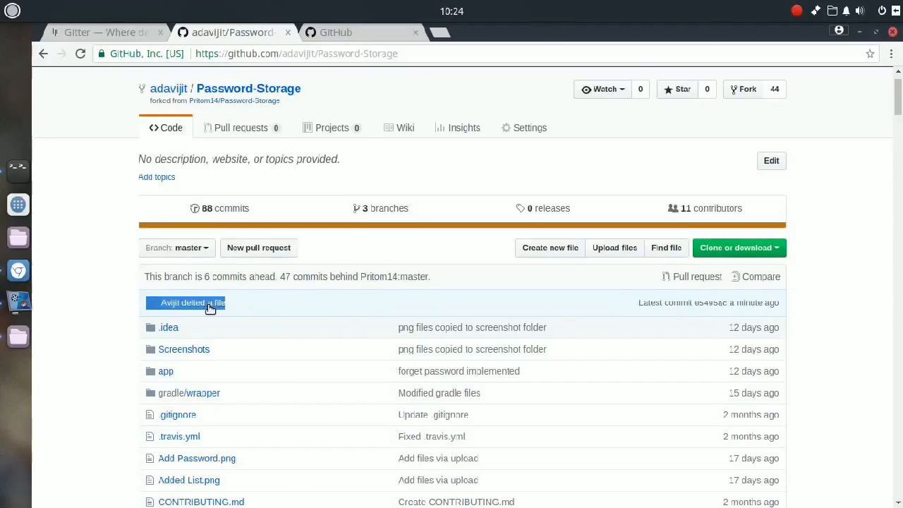
left_click(206, 303)
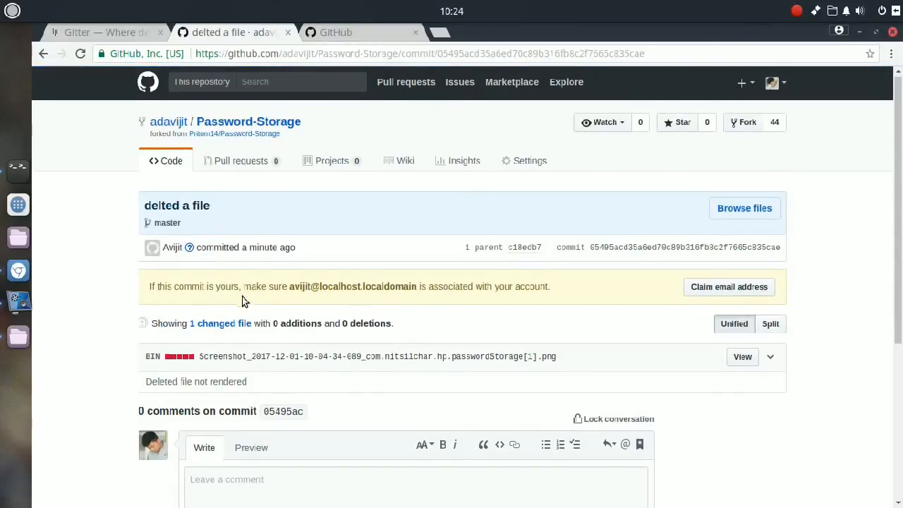
scroll("down", 3)
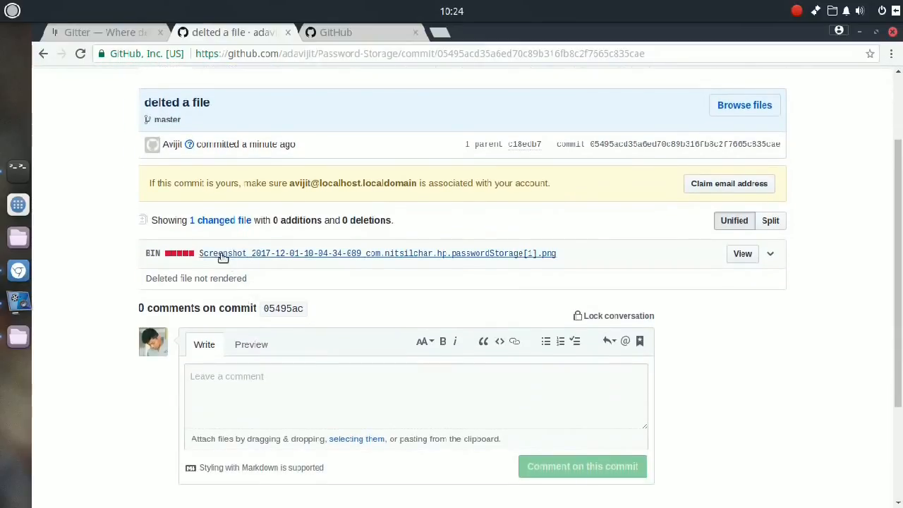
mouse_move(147, 291)
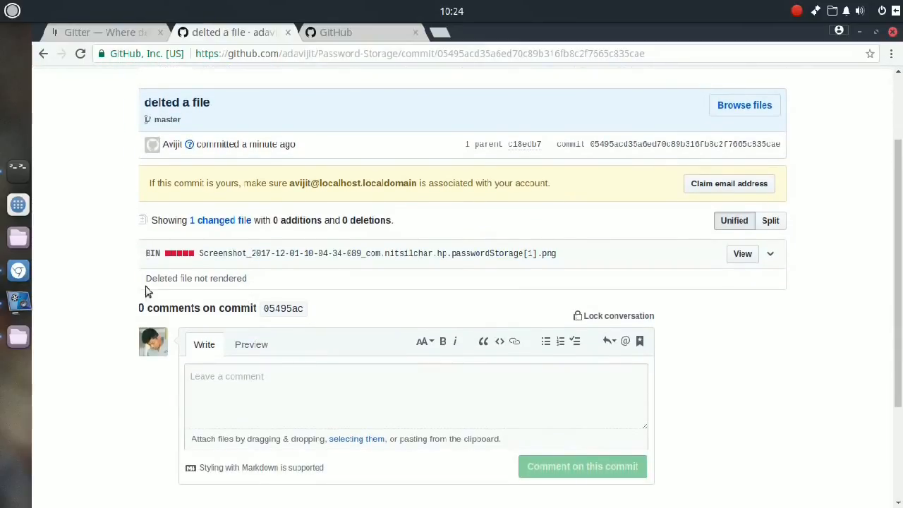
double_click(195, 278)
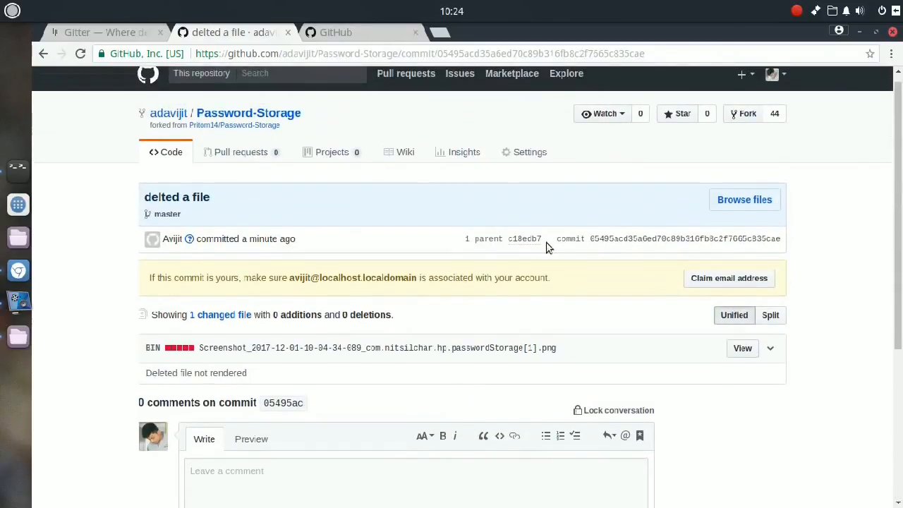
left_click(221, 315)
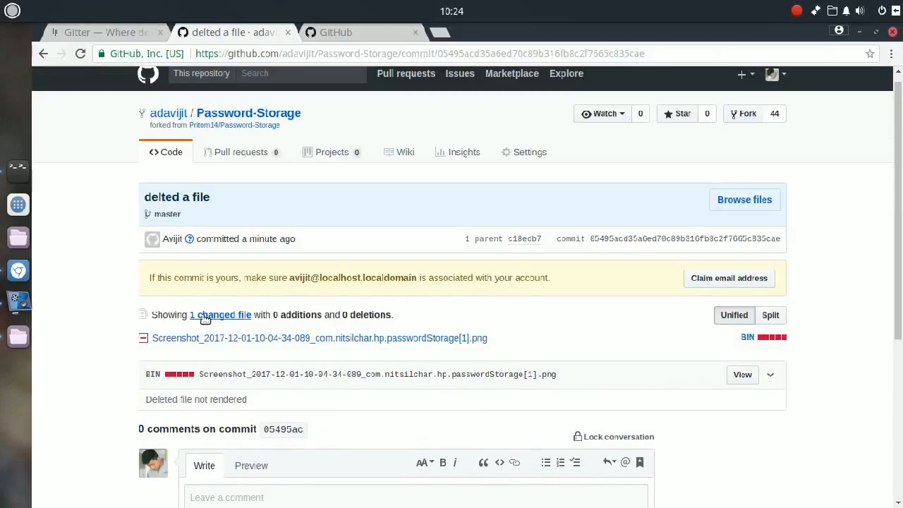
mouse_move(810, 118)
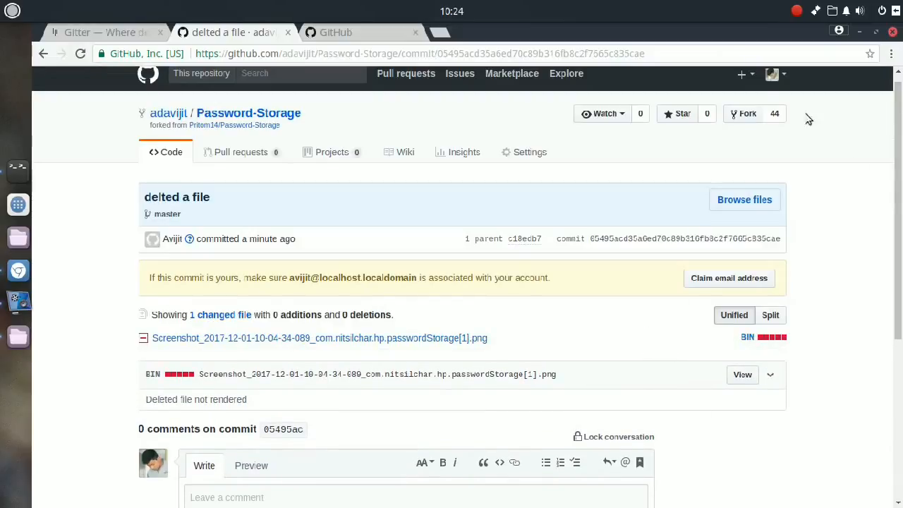
mouse_move(783, 137)
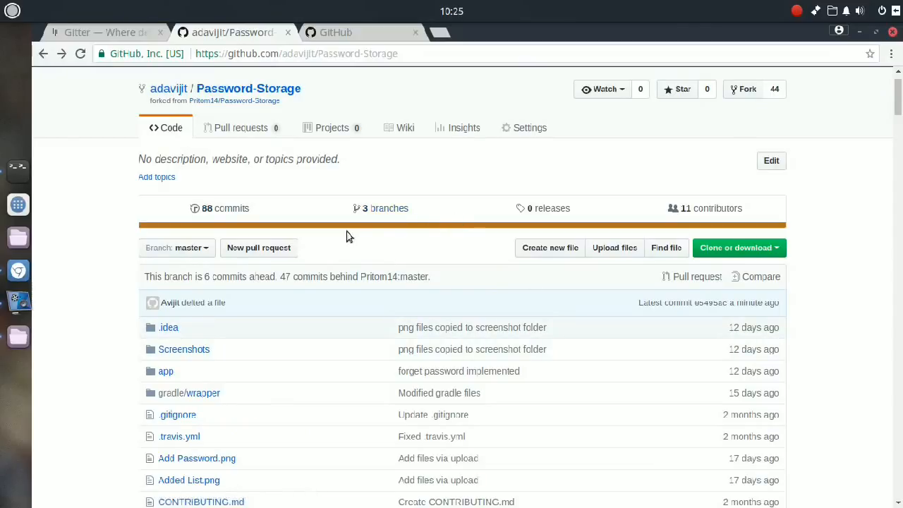
Start a new pull request and review the 6 commits against Pritom14's master.
left_click(258, 248)
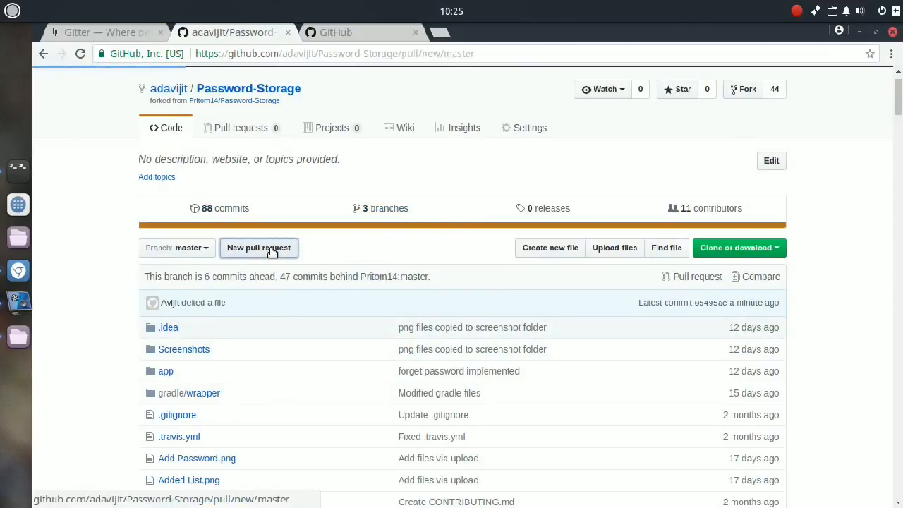
left_click(259, 248)
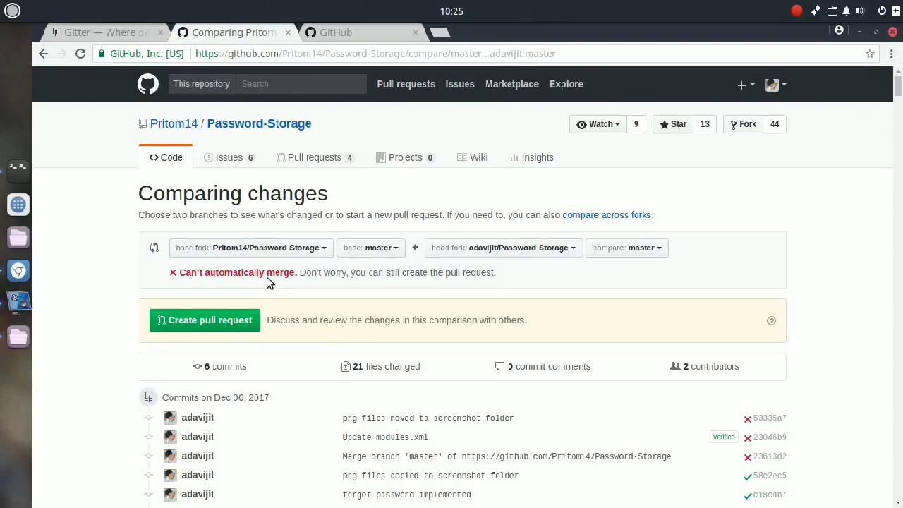
scroll("down", 3)
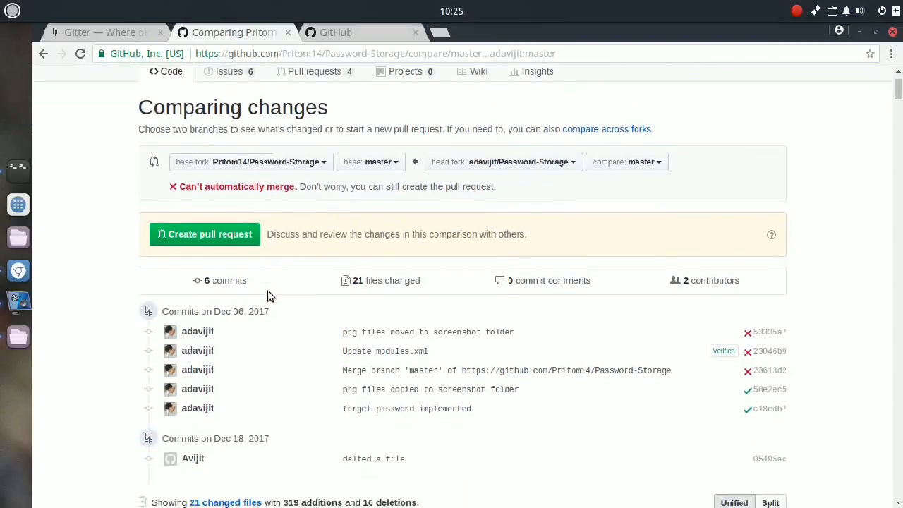
scroll("down", 3)
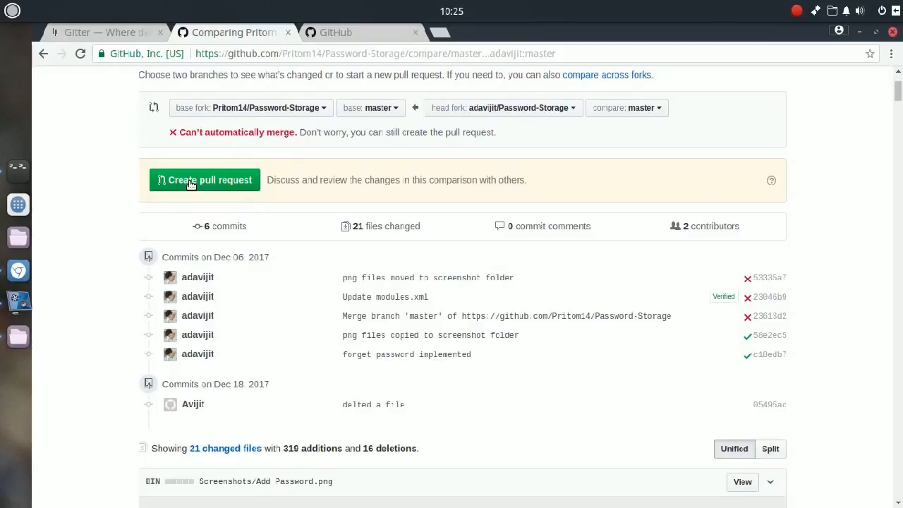
Start a new pull request to the original repo titled 'deleted a file'.
left_click(204, 180)
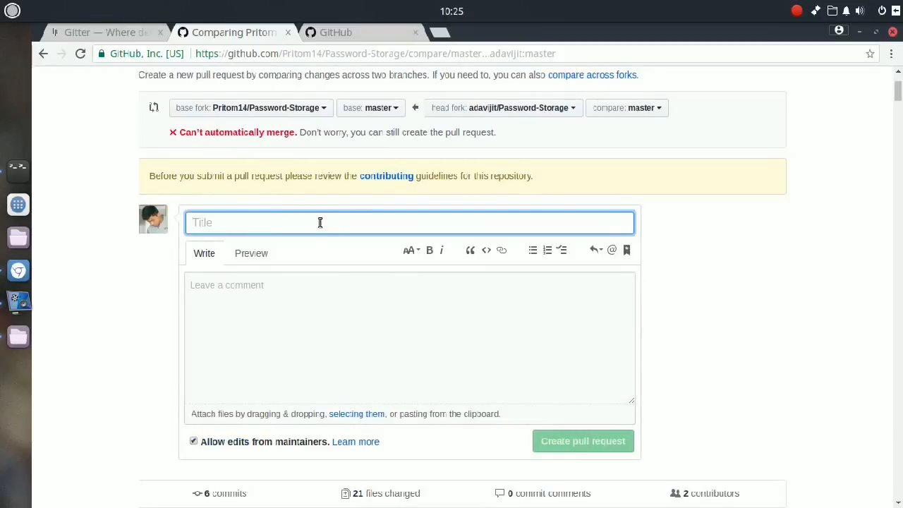
type("deleted a file")
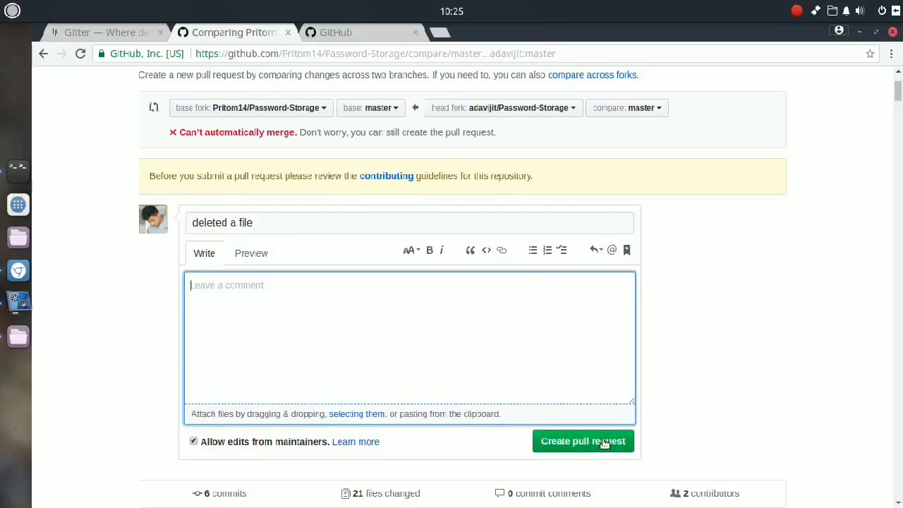
mouse_move(341, 330)
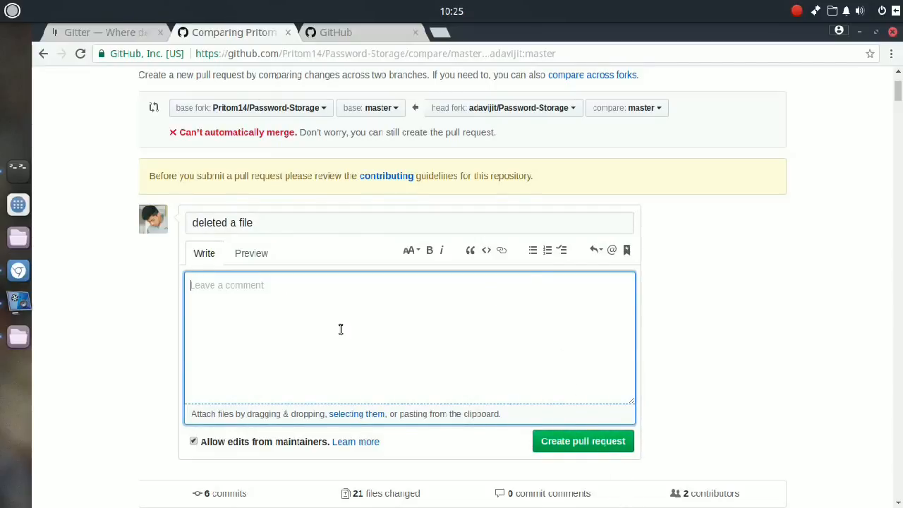